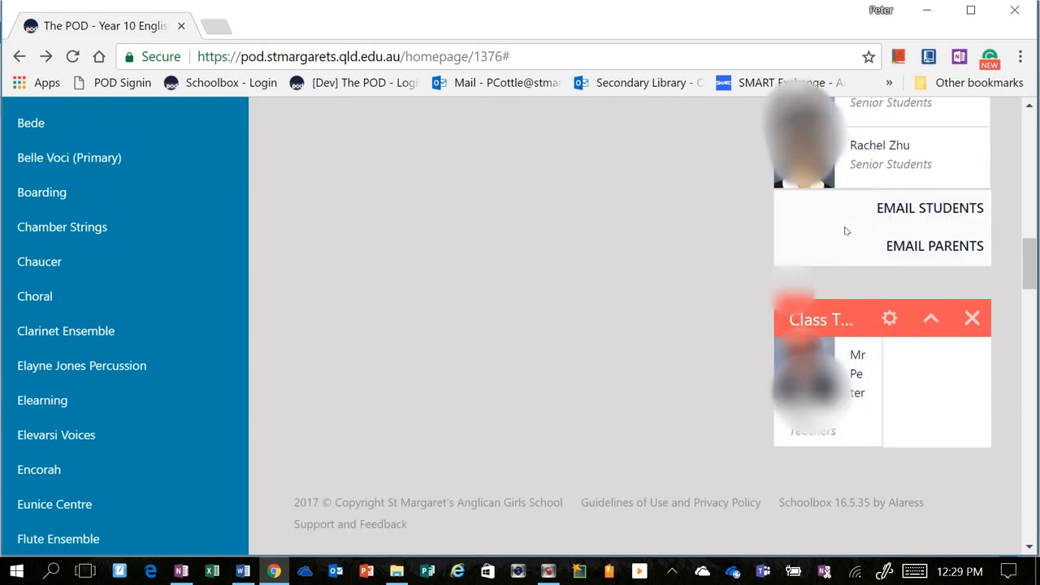
Step: Email the Year 10 English Conversations A students from the class page
scroll(down, 3)
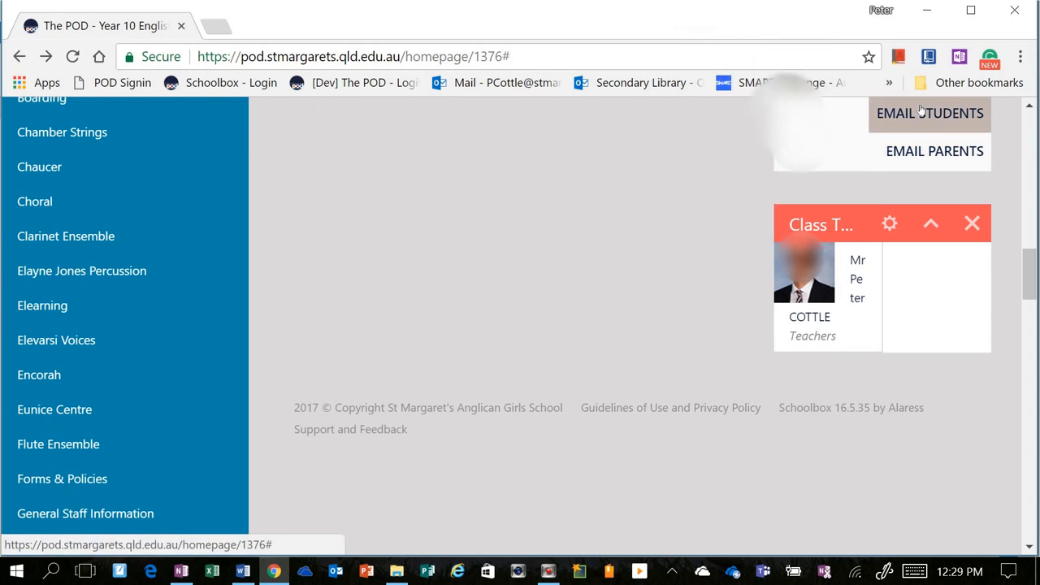
click(930, 113)
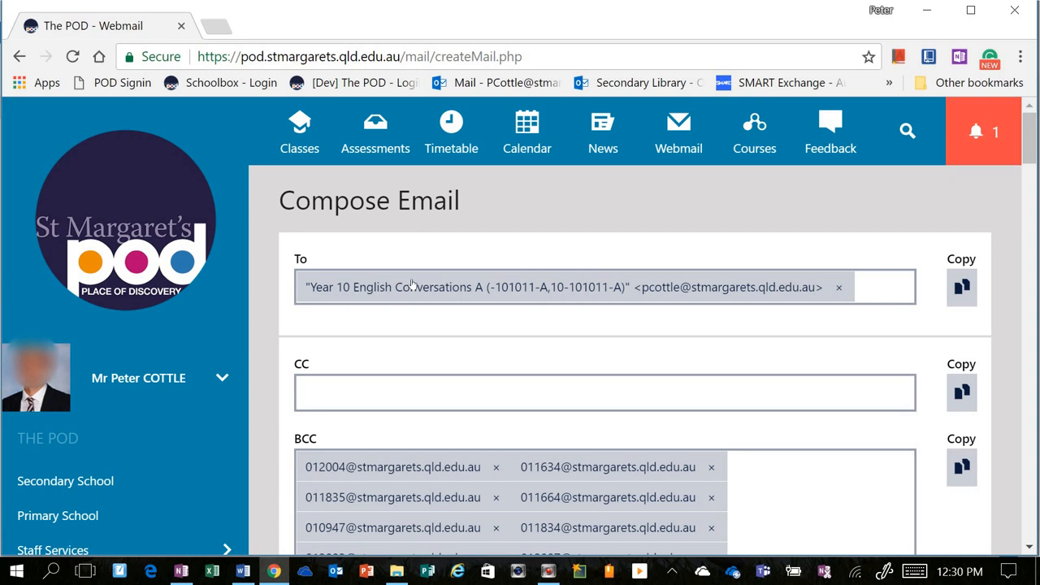
mouse_move(391, 266)
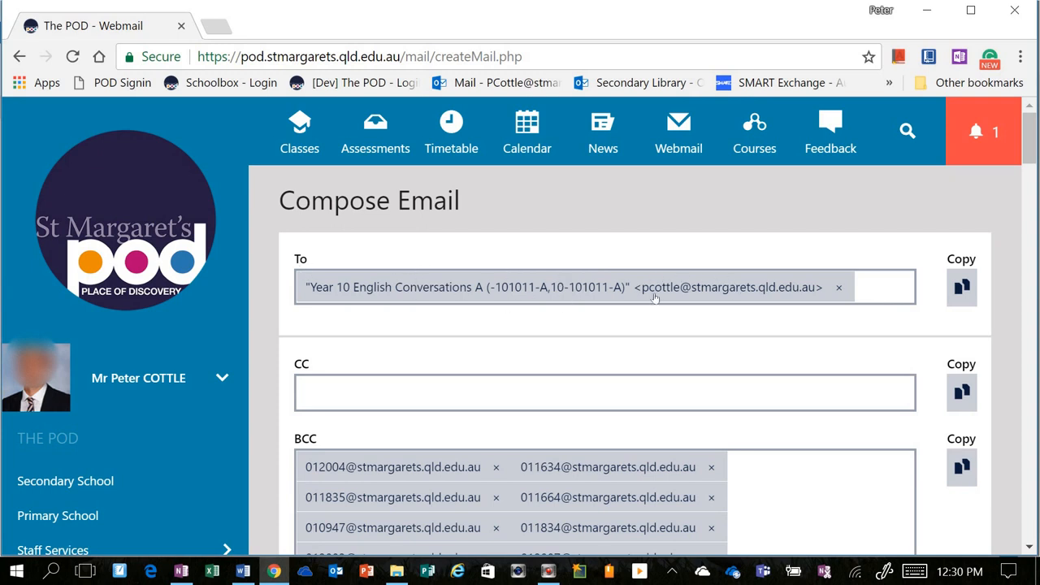
mouse_move(829, 286)
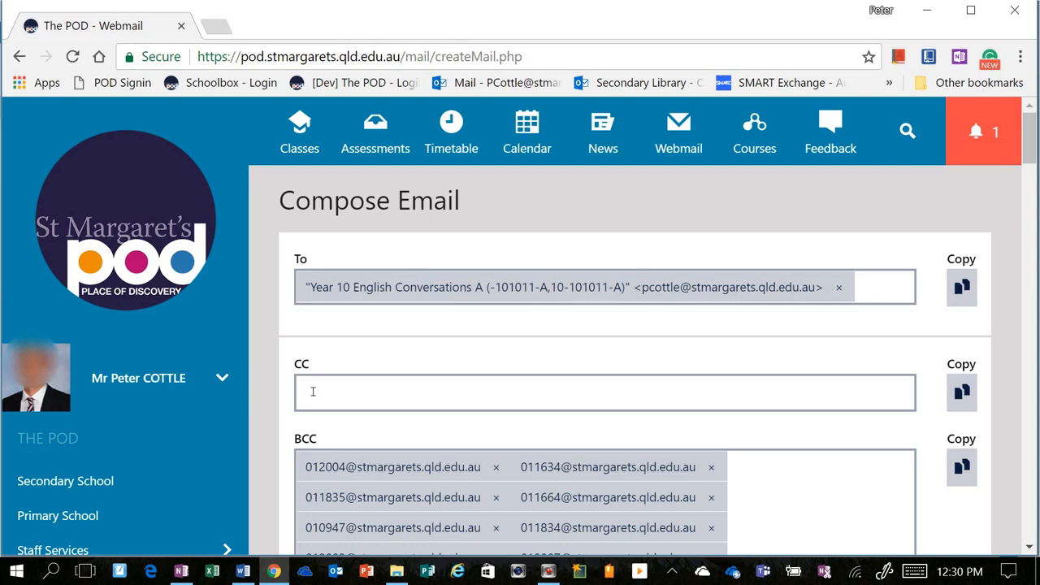
scroll(down, 3)
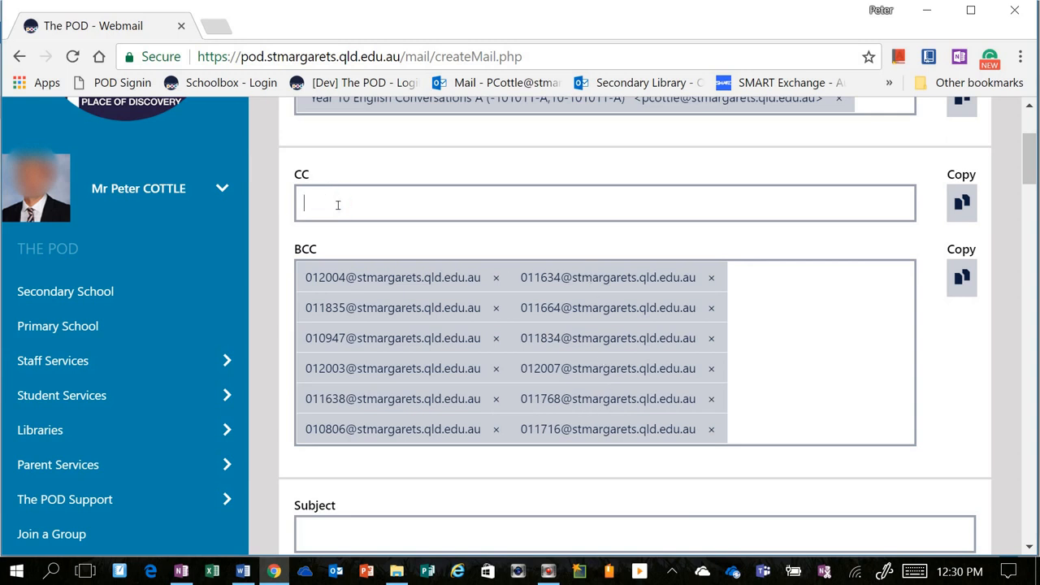
Step: Enter subject 'example' and message body 'This is a test.'
scroll(down, 3)
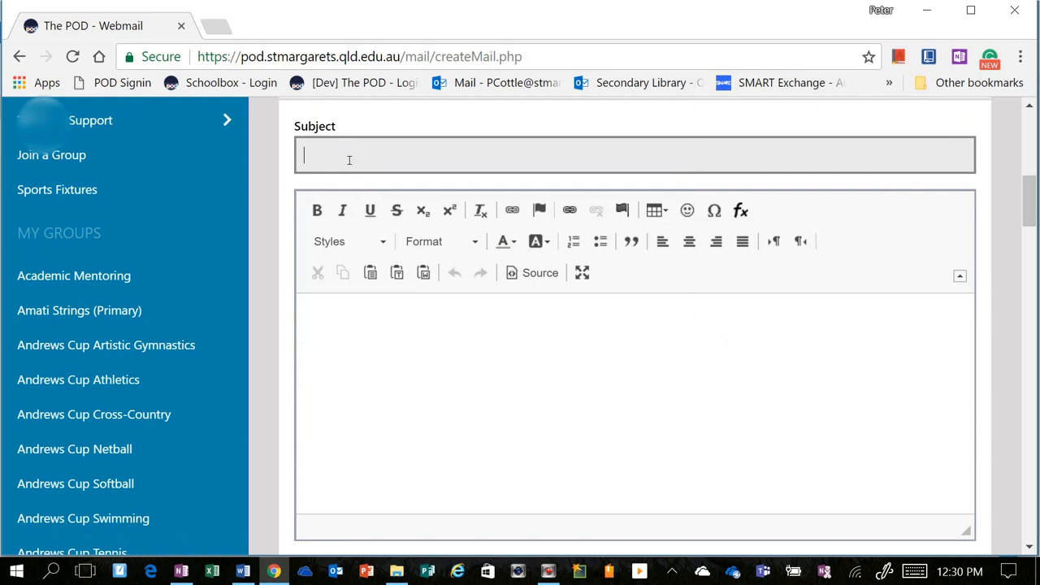
text(example)
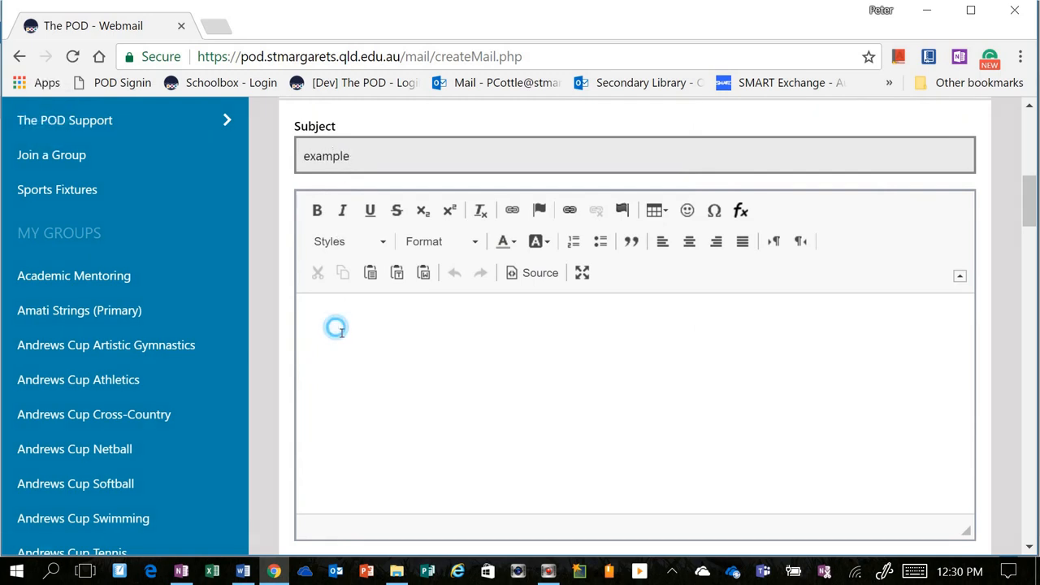
text(This)
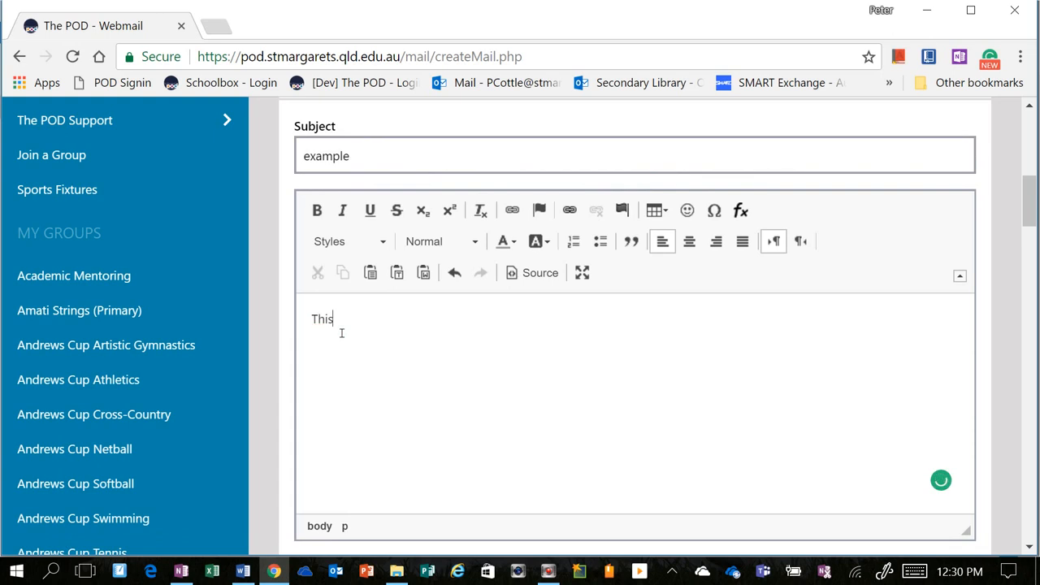
text(is a)
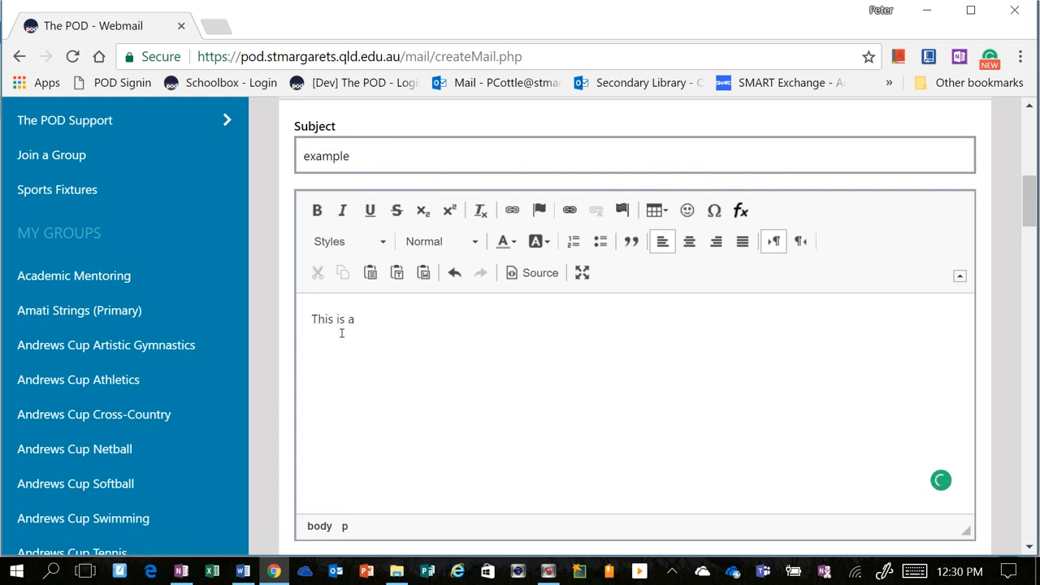
text(tr)
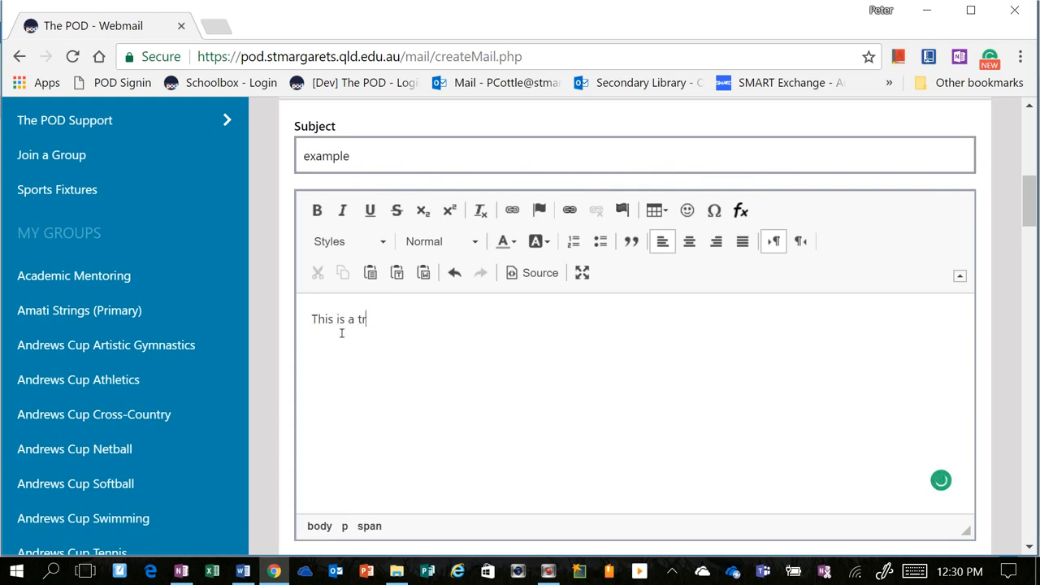
text(esat)
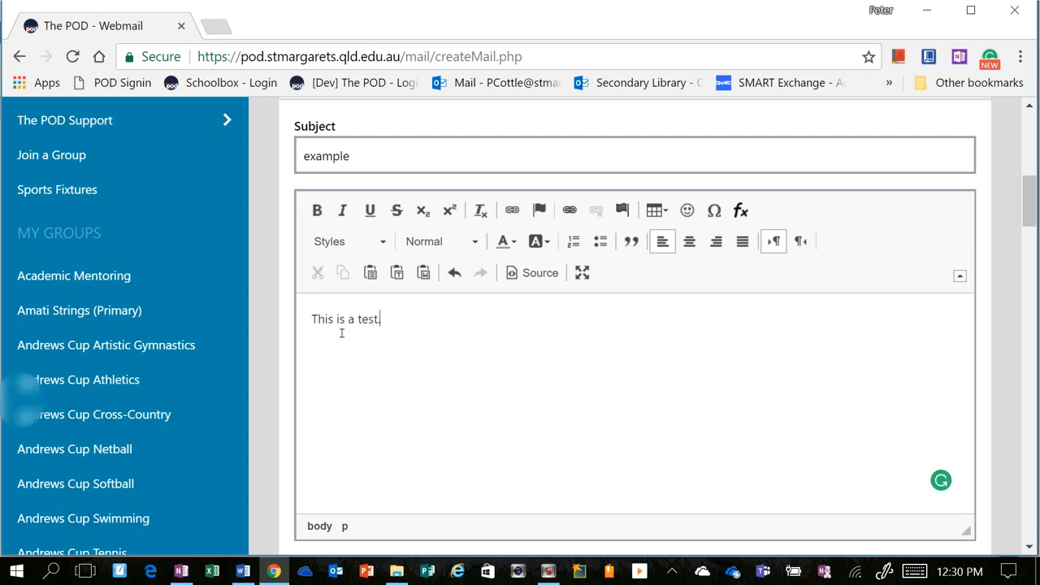
scroll(down, 3)
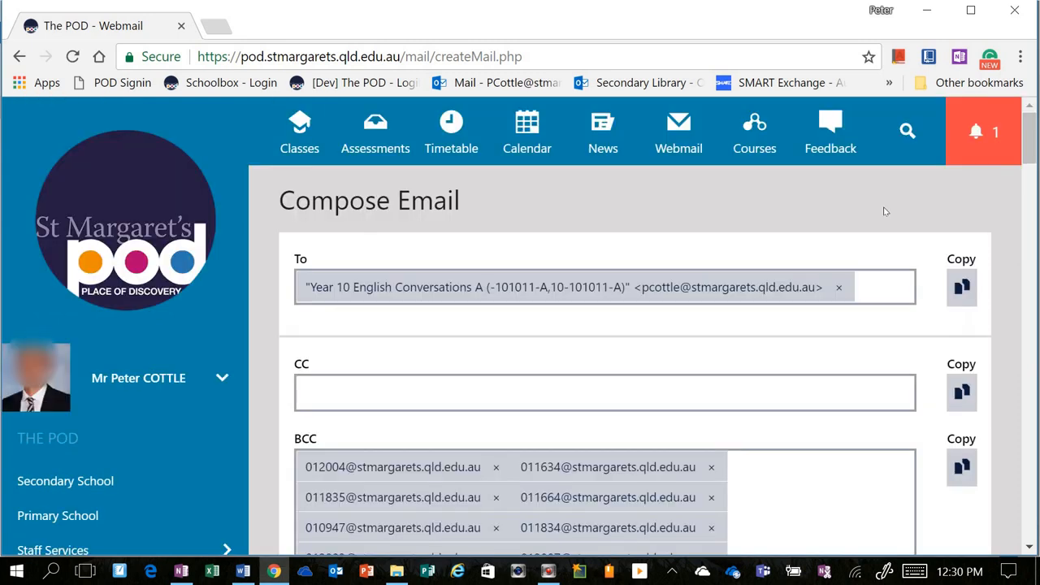
mouse_move(930, 267)
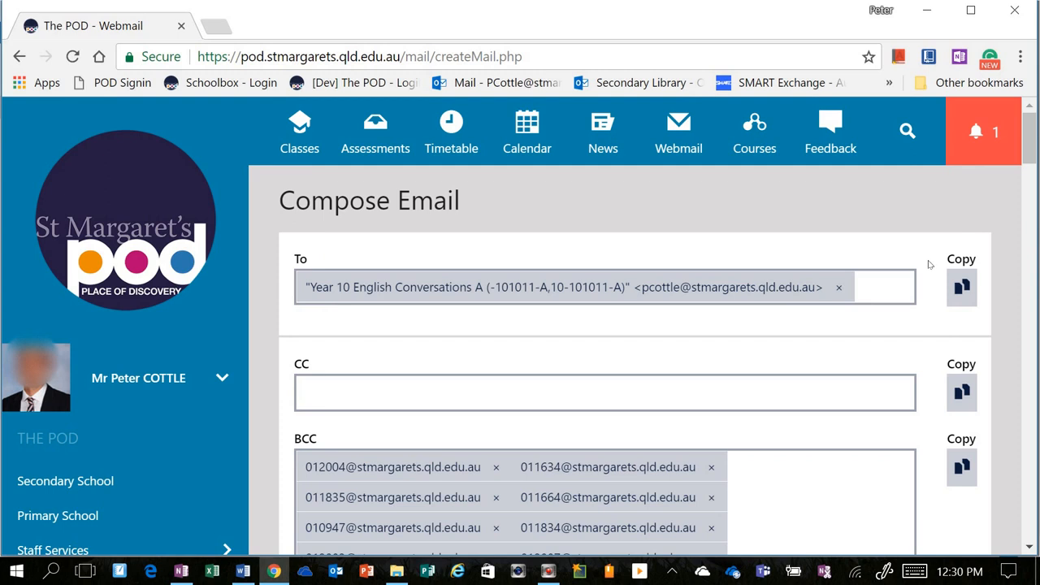
mouse_move(961, 467)
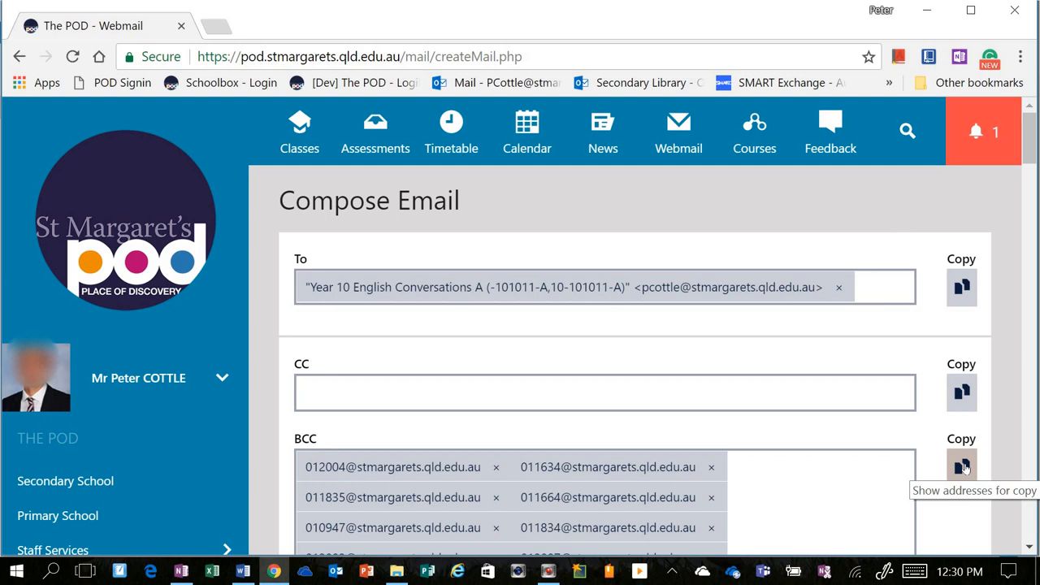
Step: Show the BCC student addresses as a list, select them, and close the popup
click(961, 466)
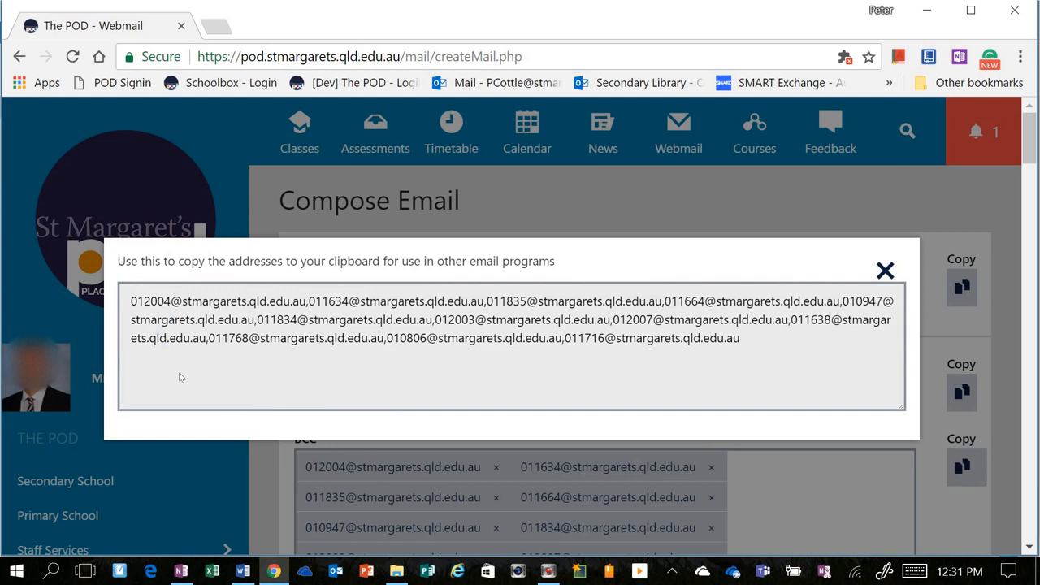
mouse_move(737, 332)
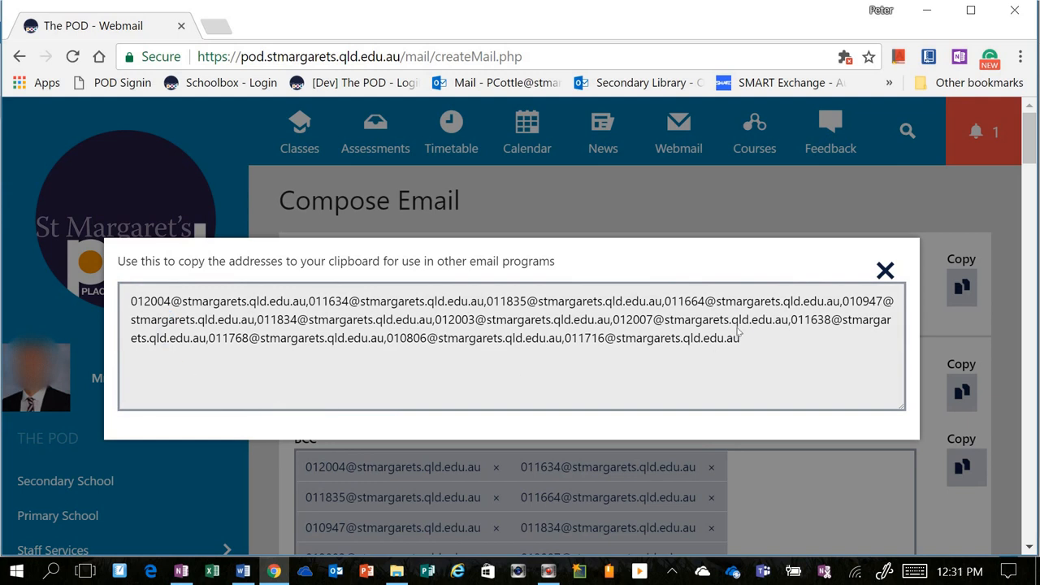
drag(131, 301, 739, 320)
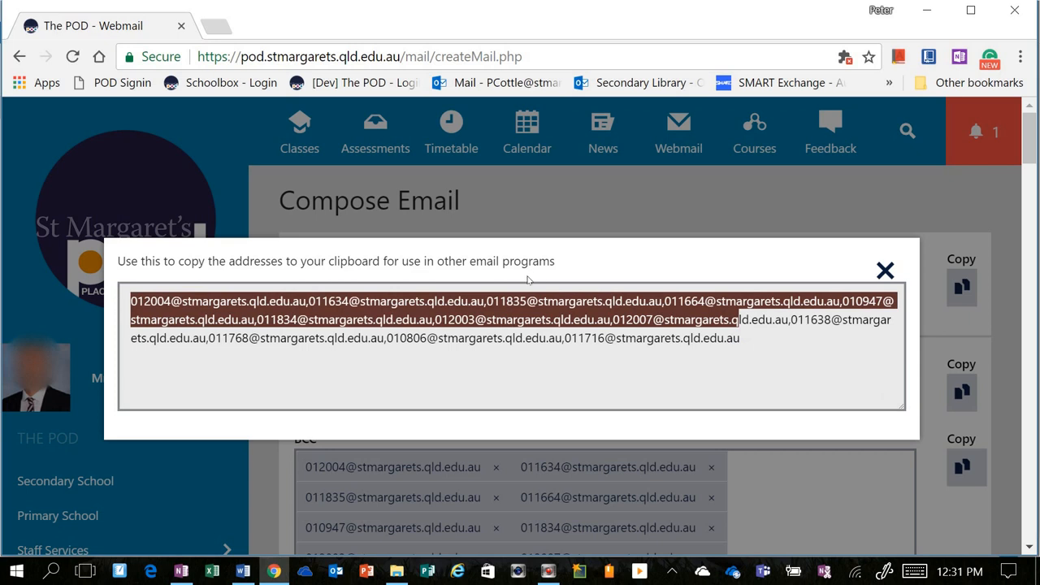
mouse_move(857, 282)
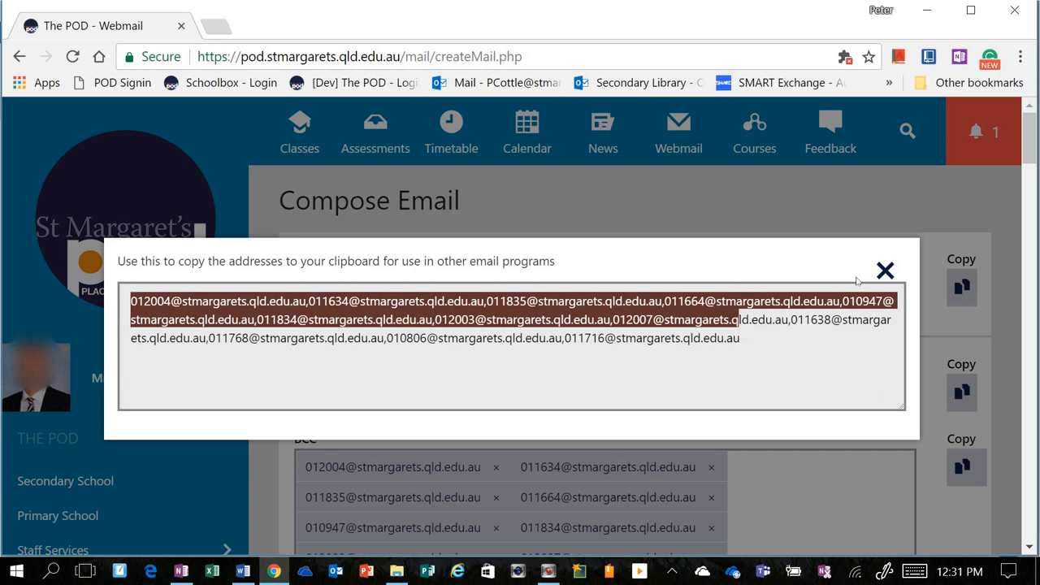
click(792, 386)
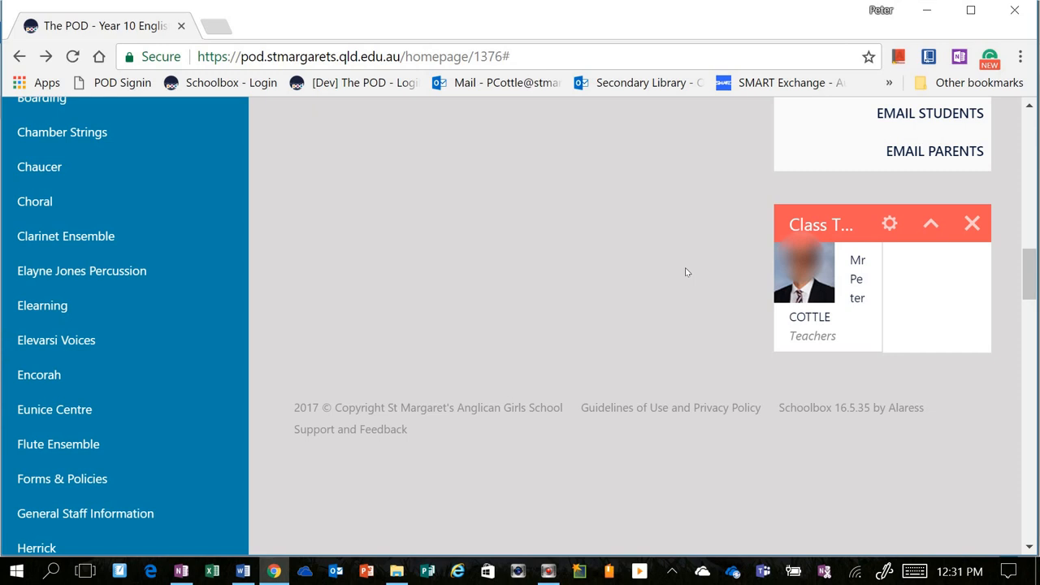
mouse_move(934, 151)
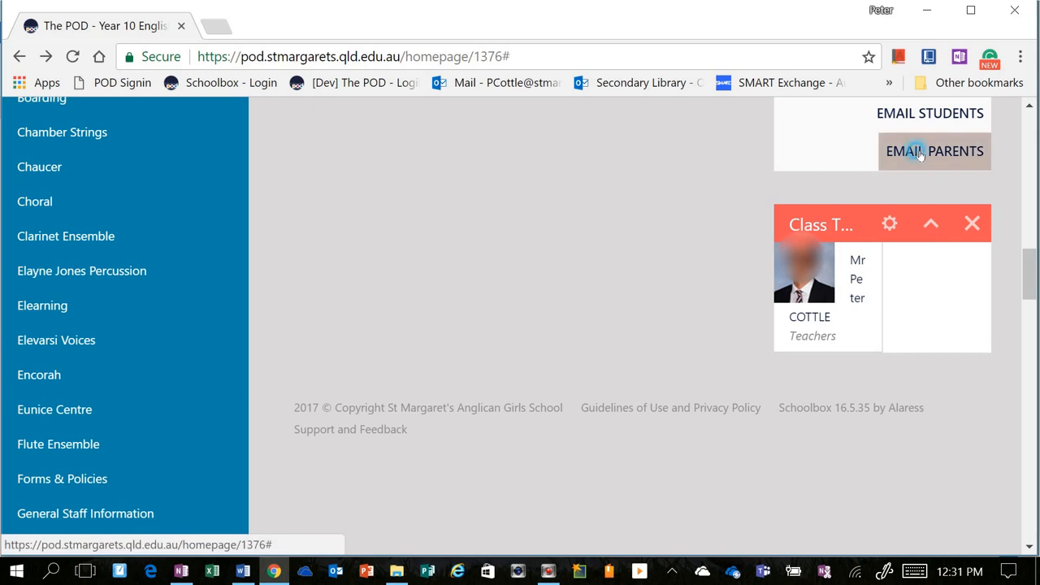
Step: Email the class's parents and scroll through the BCC-filled compose form
click(934, 151)
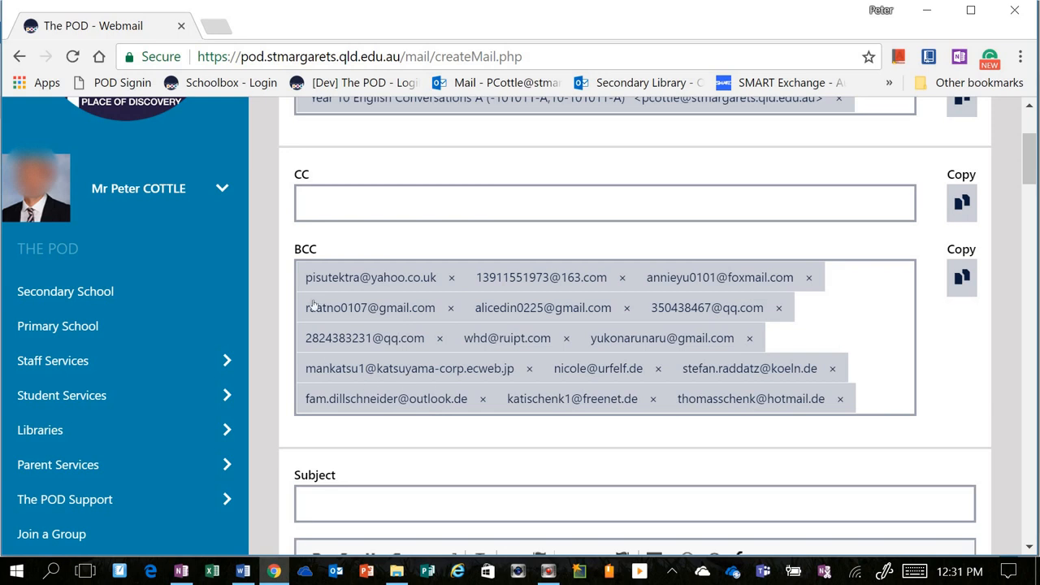
mouse_move(460, 463)
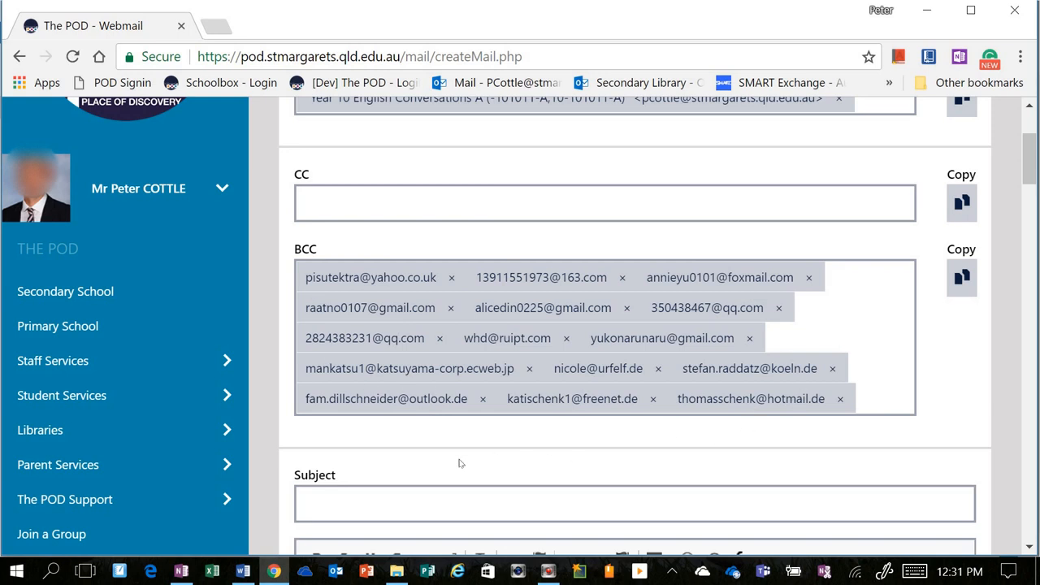
scroll(down, 3)
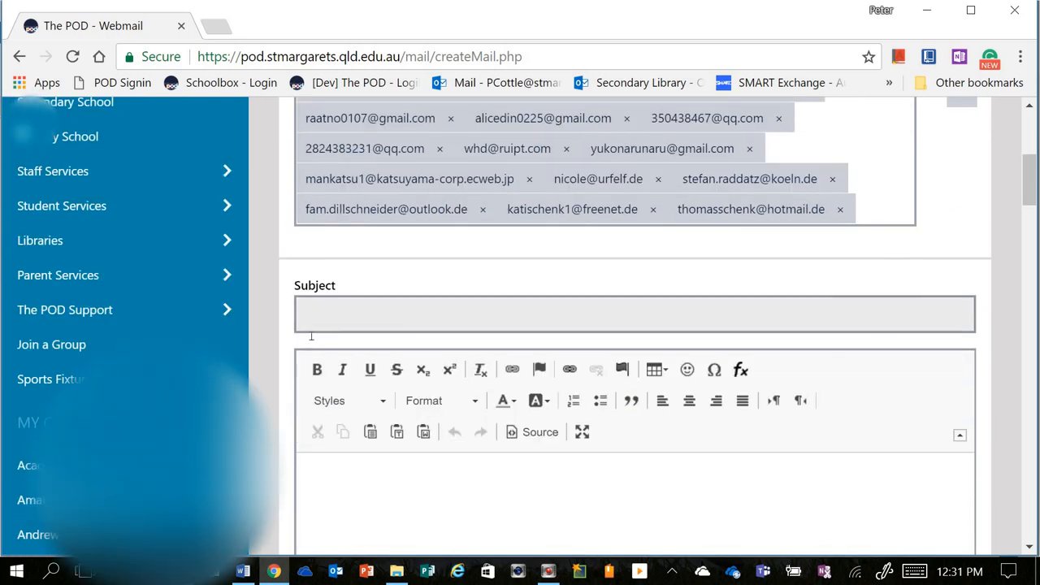
scroll(down, 3)
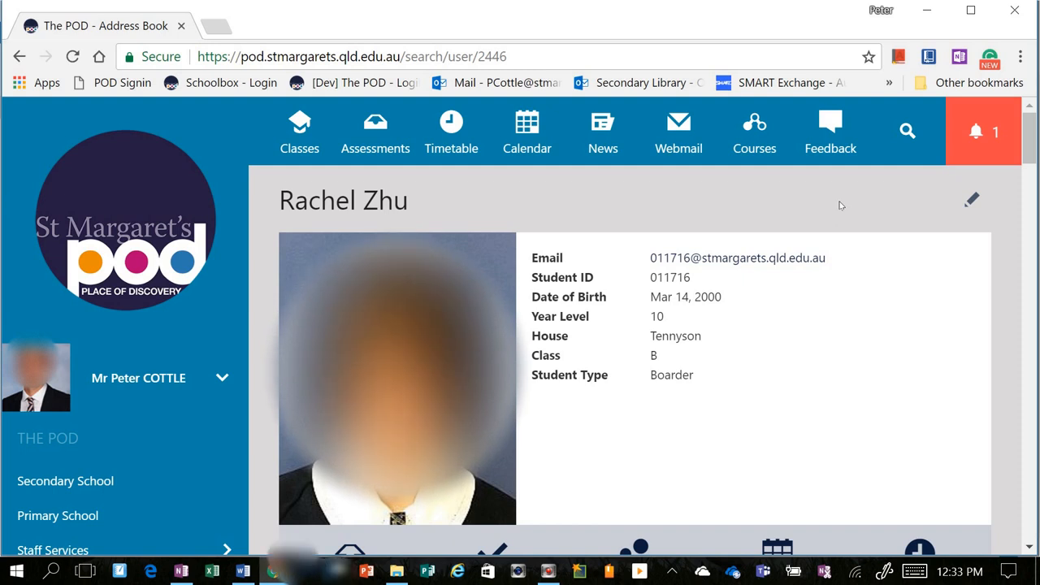
Step: Scroll the student's profile to the classes list and choose Email All Classes Teachers
scroll(down, 3)
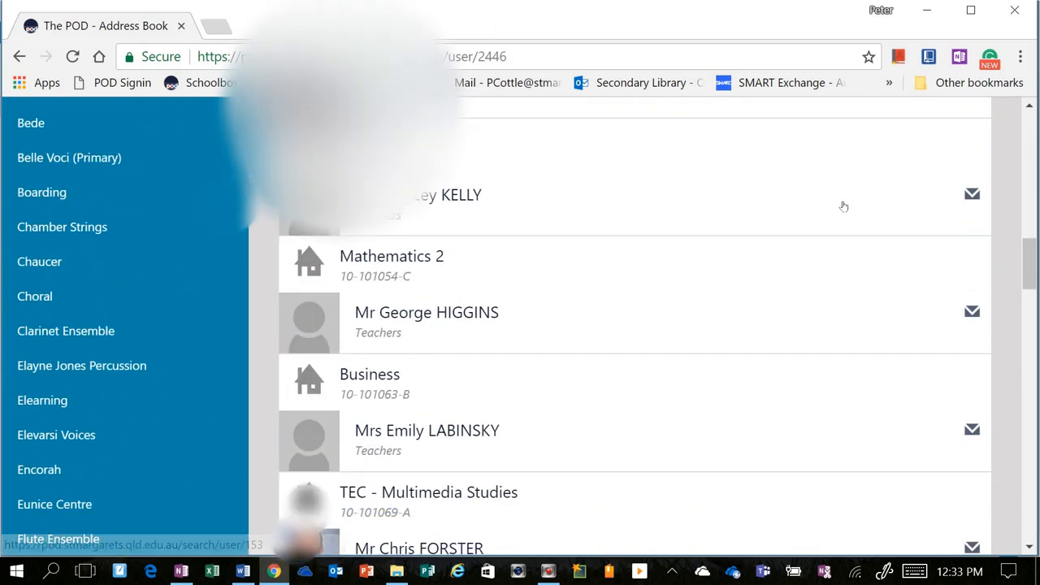
scroll(down, 3)
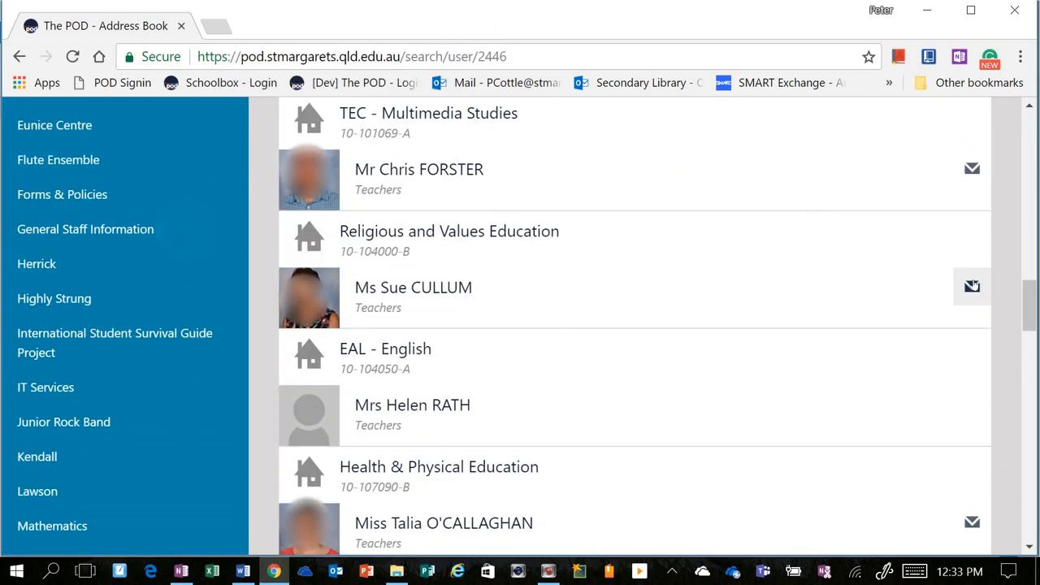
scroll(down, 3)
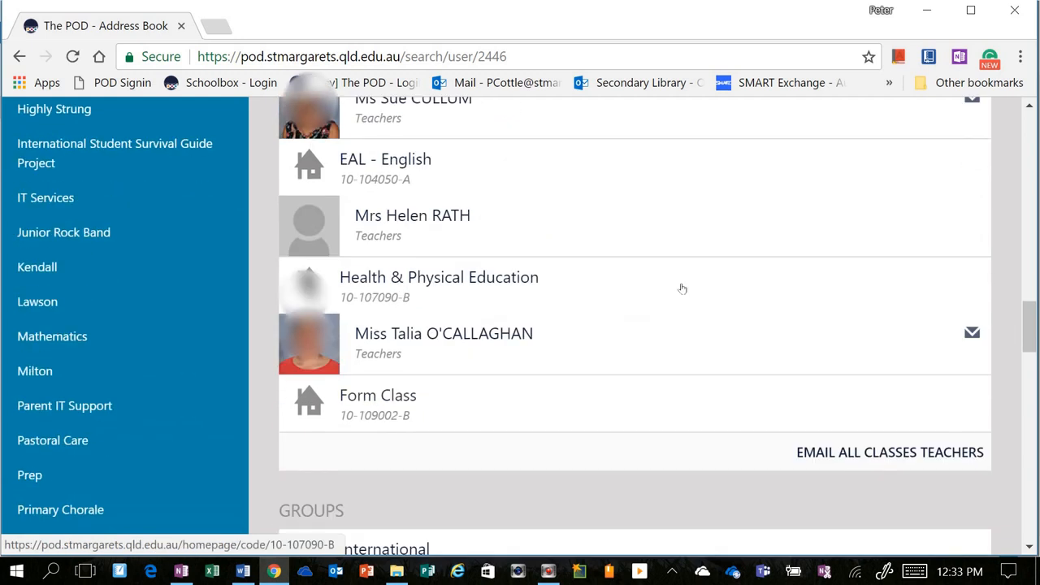
scroll(down, 3)
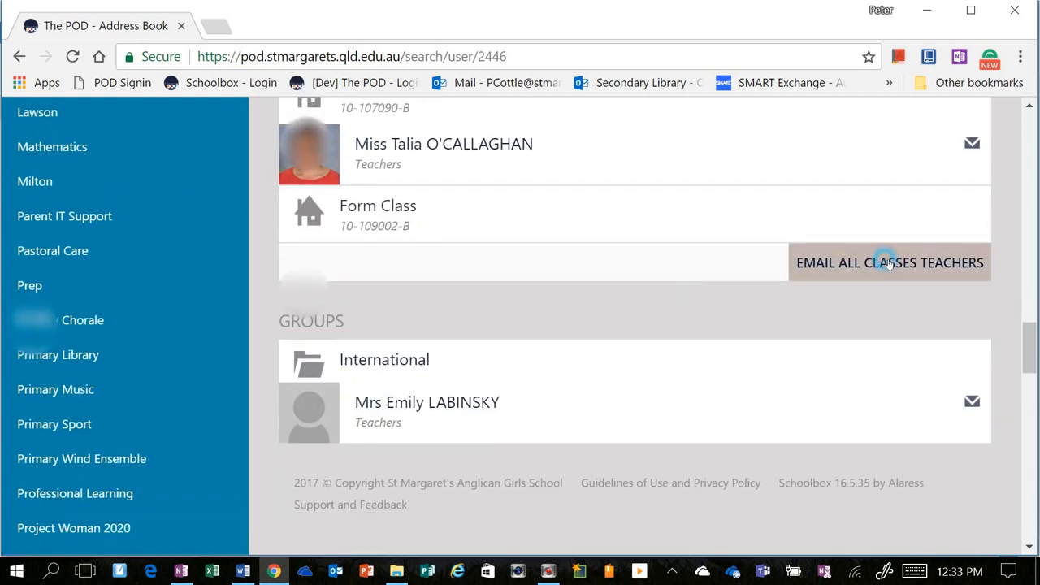
click(889, 262)
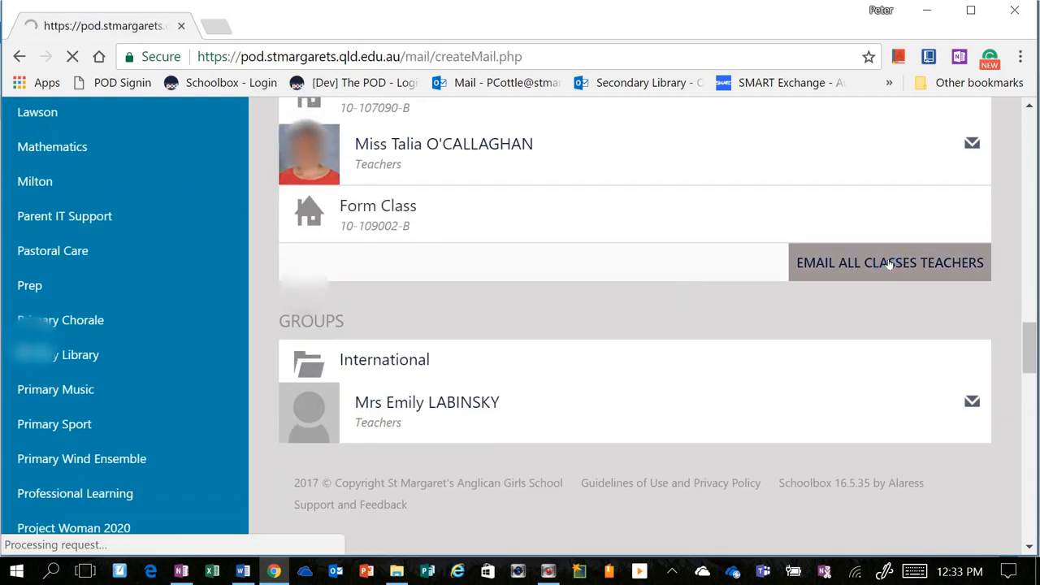
click(888, 261)
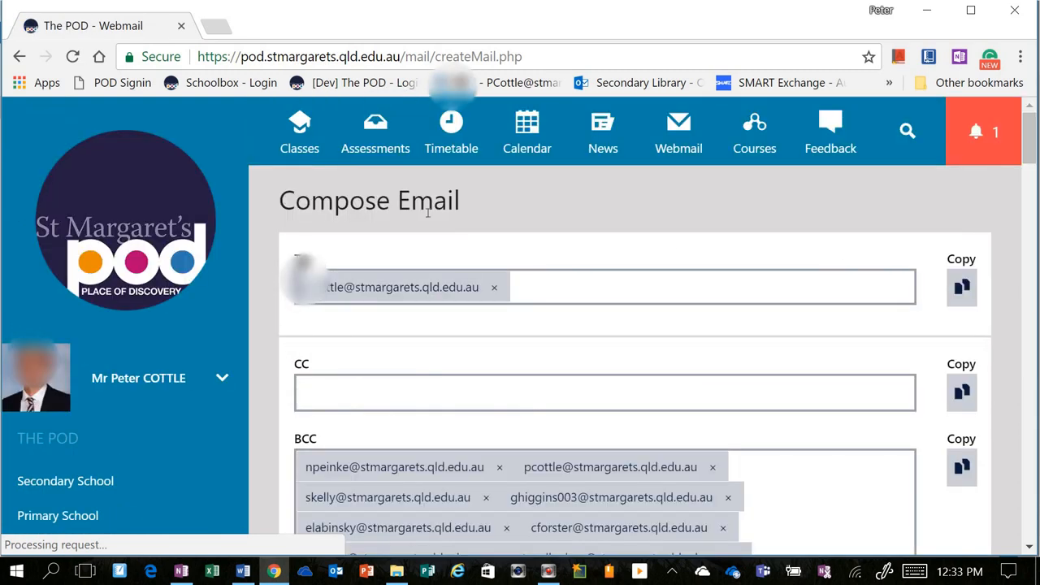
scroll(down, 3)
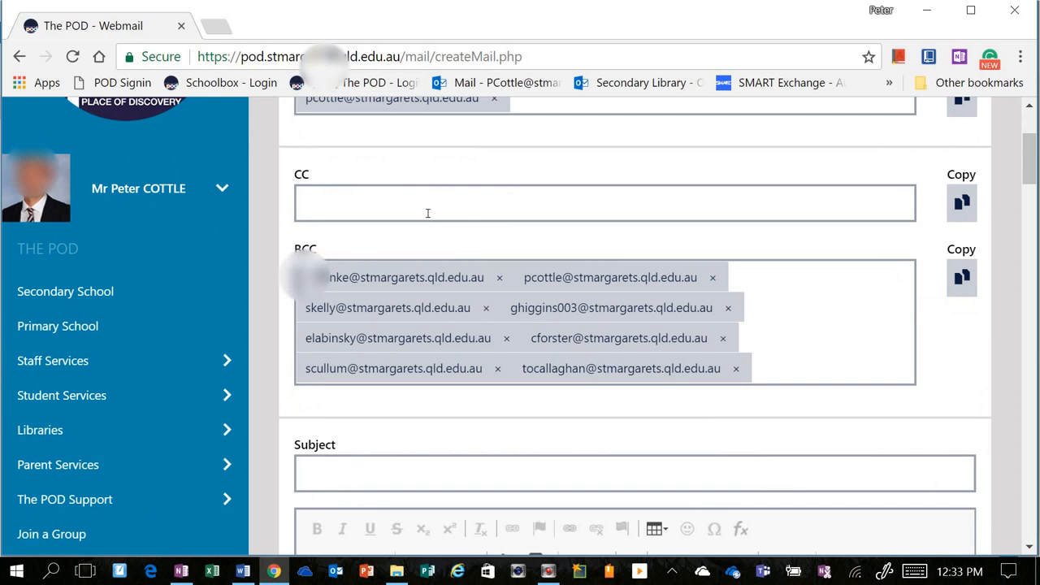
scroll(down, 3)
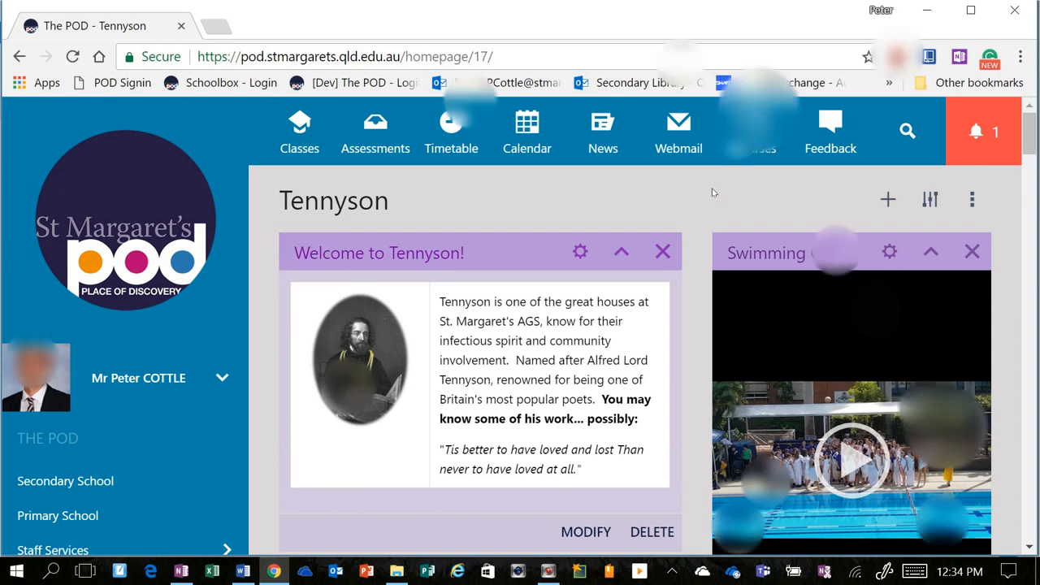
mouse_move(477, 188)
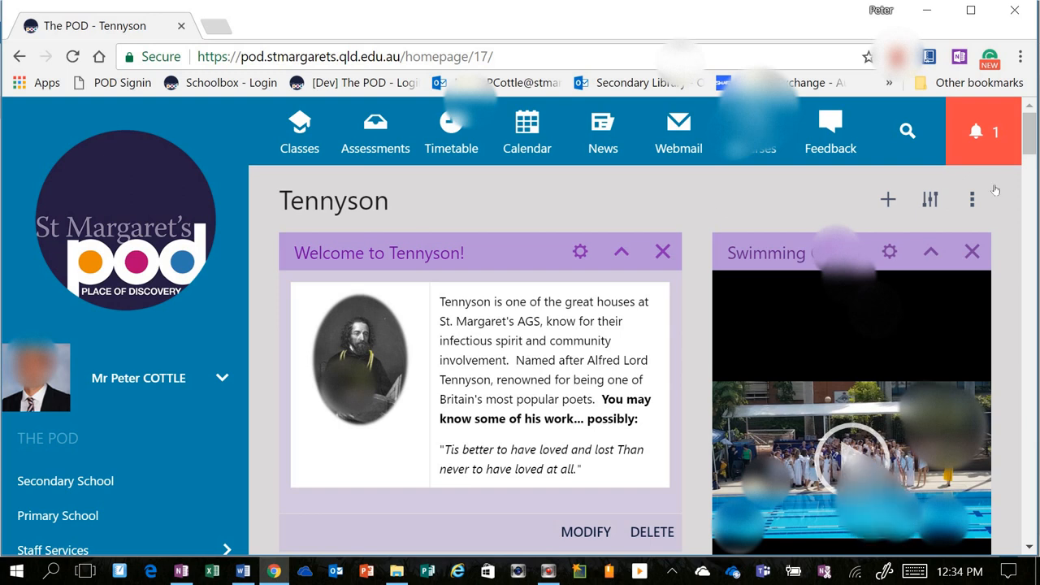
Step: Scroll down the Tennyson house homepage to its members panel
scroll(down, 3)
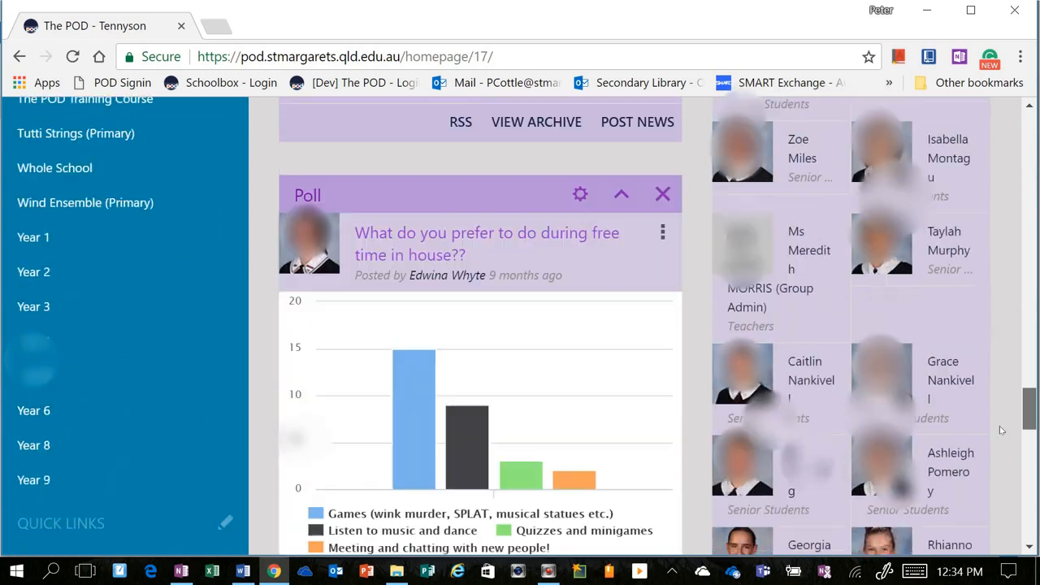
scroll(down, 3)
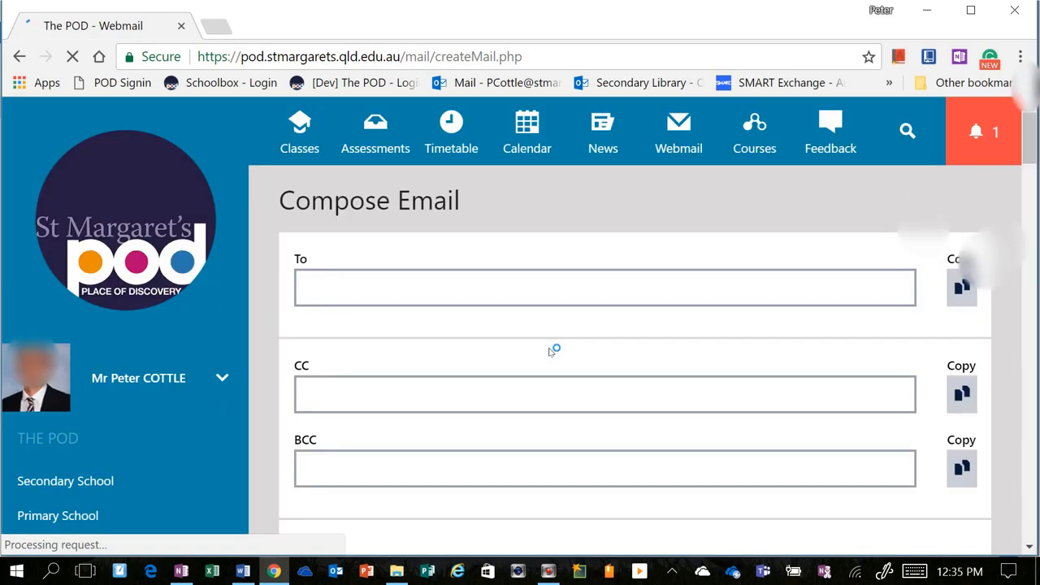
mouse_move(430, 262)
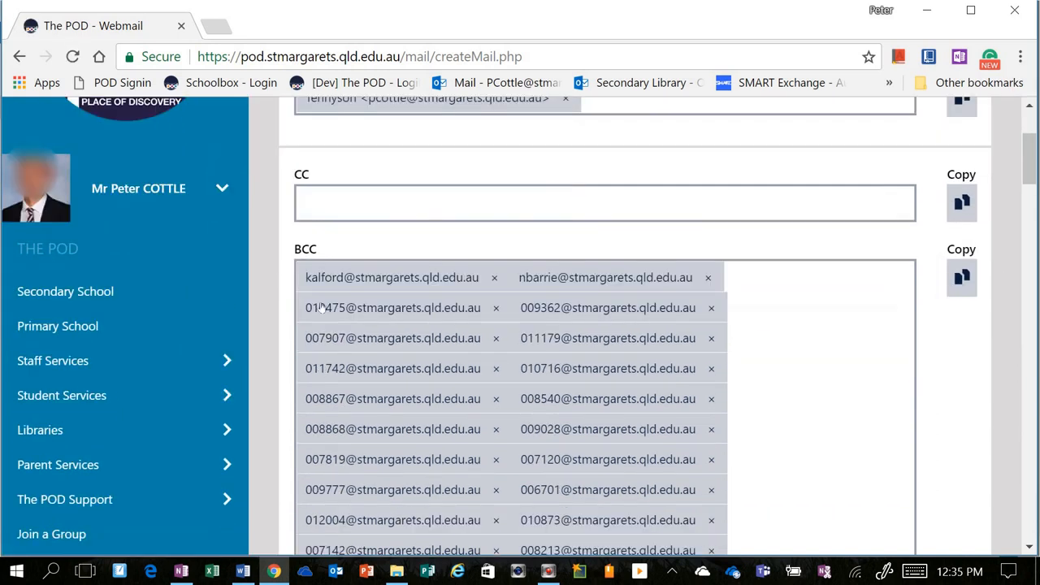
Step: Scroll through the Tennyson compose email's long BCC member list
scroll(down, 3)
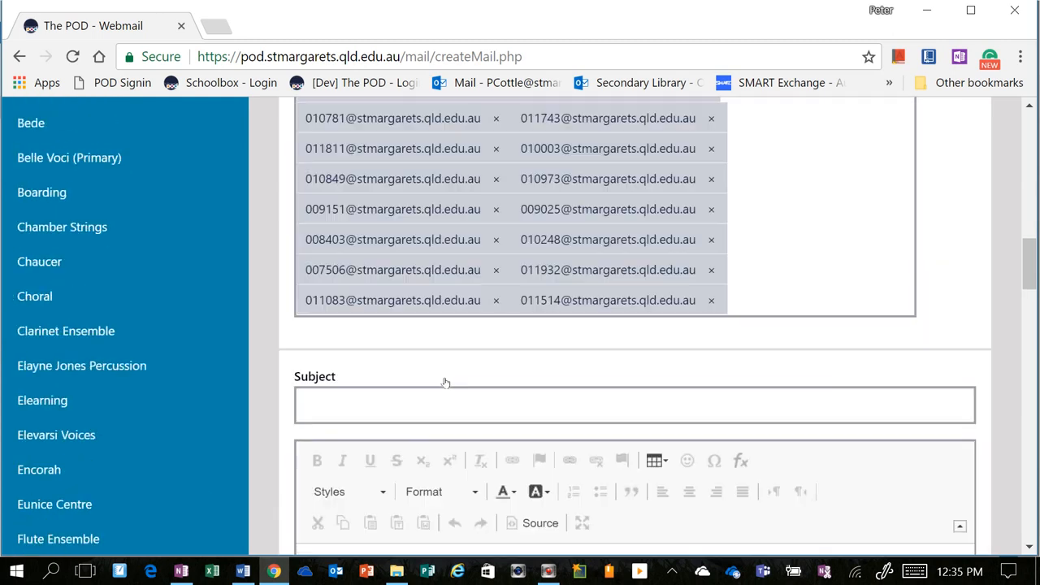
mouse_move(430, 360)
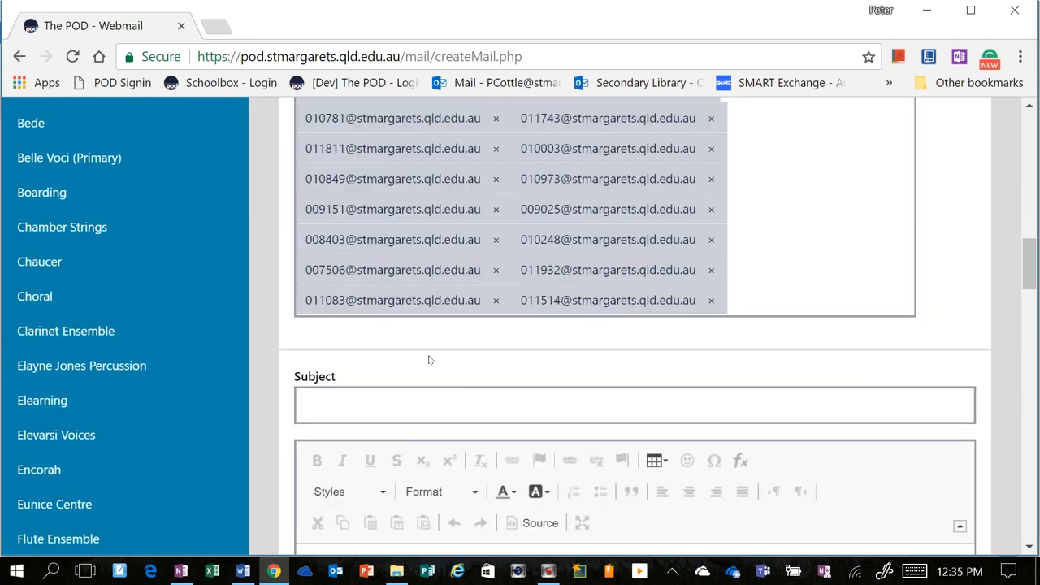